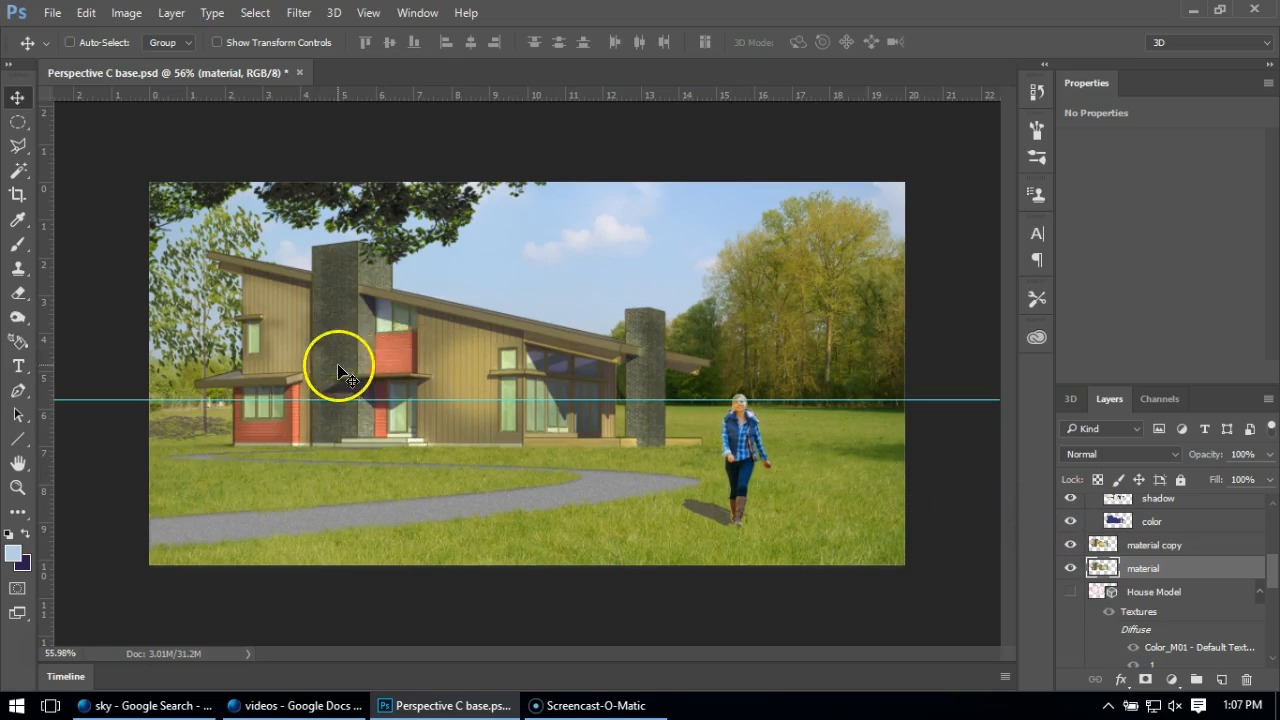
mouse_move(376, 360)
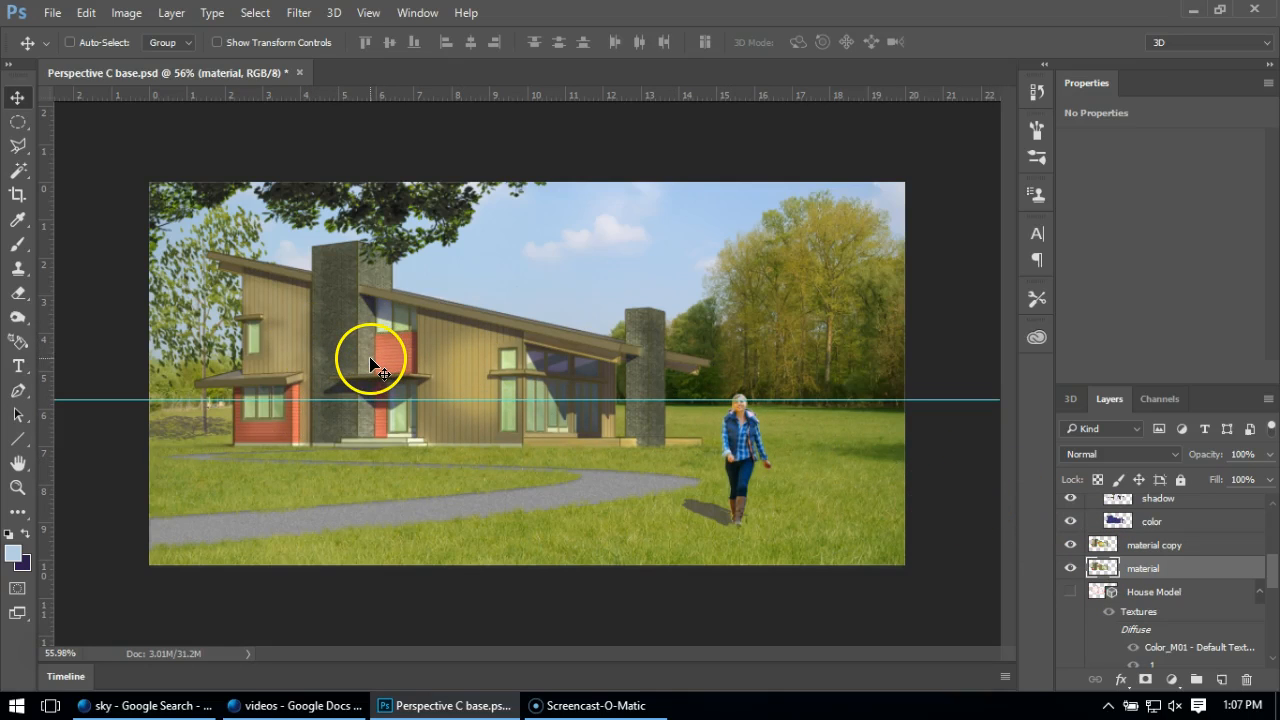
mouse_move(464, 390)
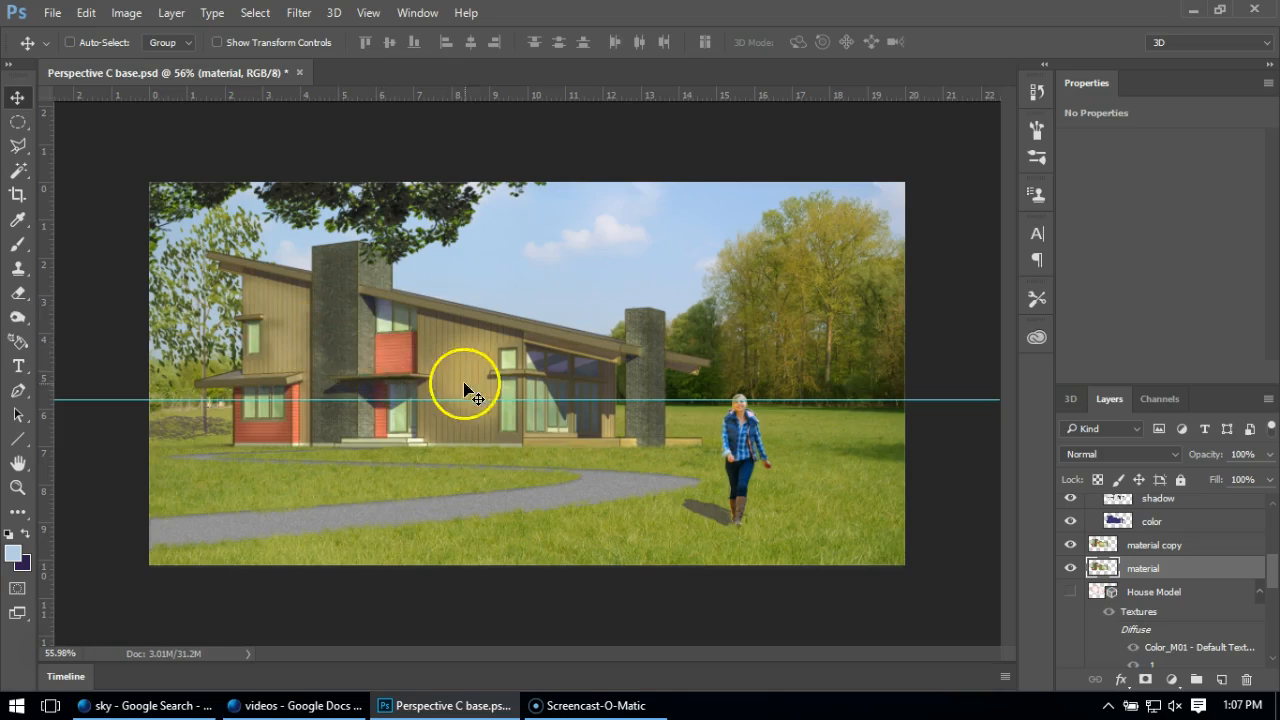
mouse_move(704, 418)
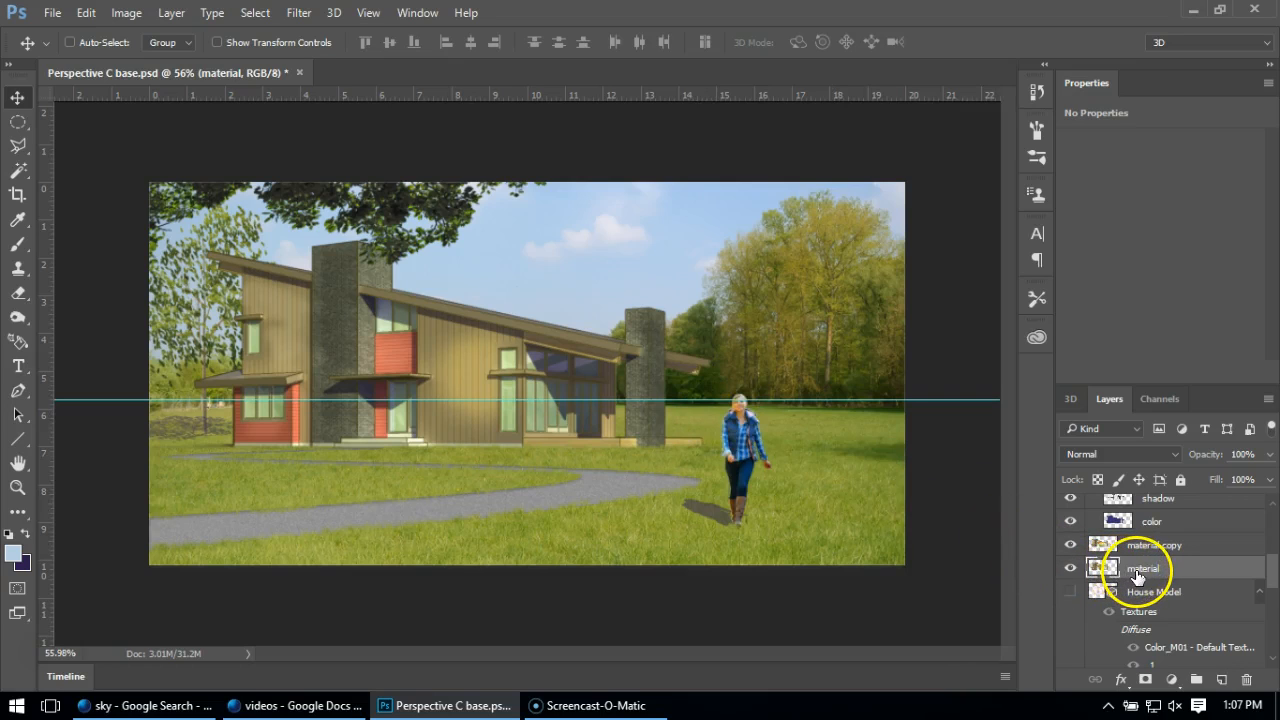
Duplicate the material layer into 'material copy 2' and make it the working layer.
right_click(1144, 568)
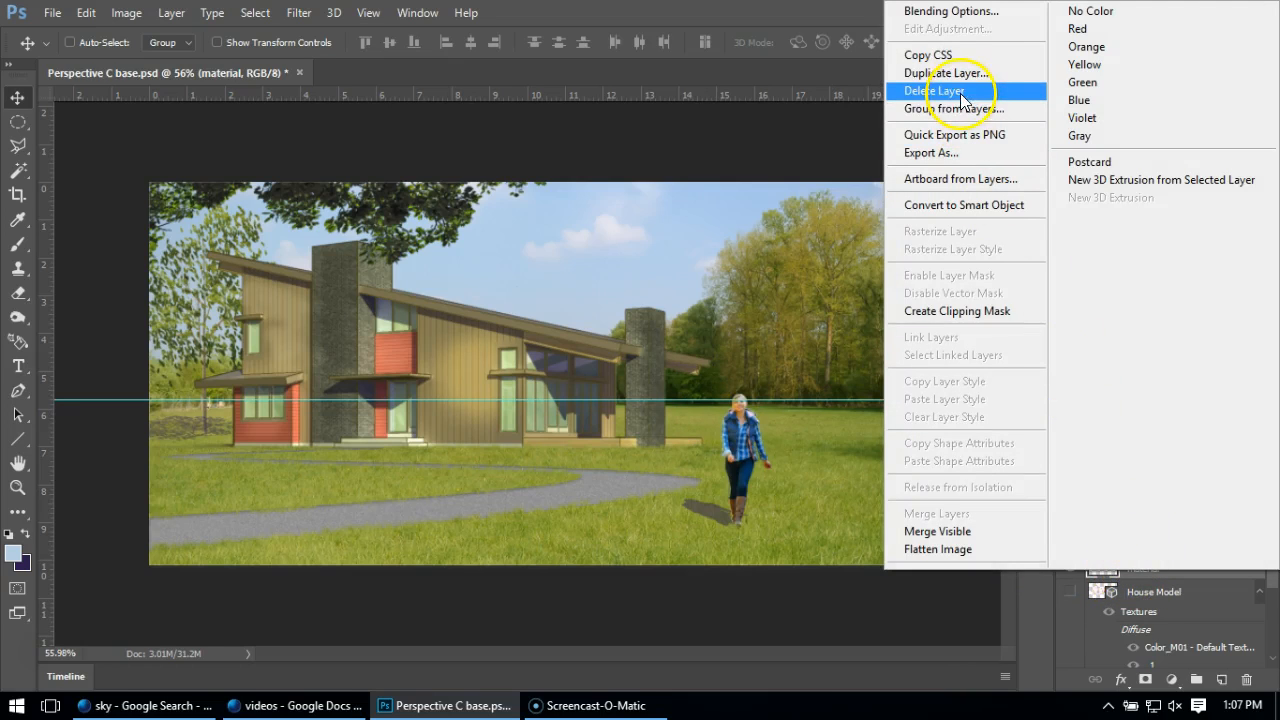
left_click(946, 72)
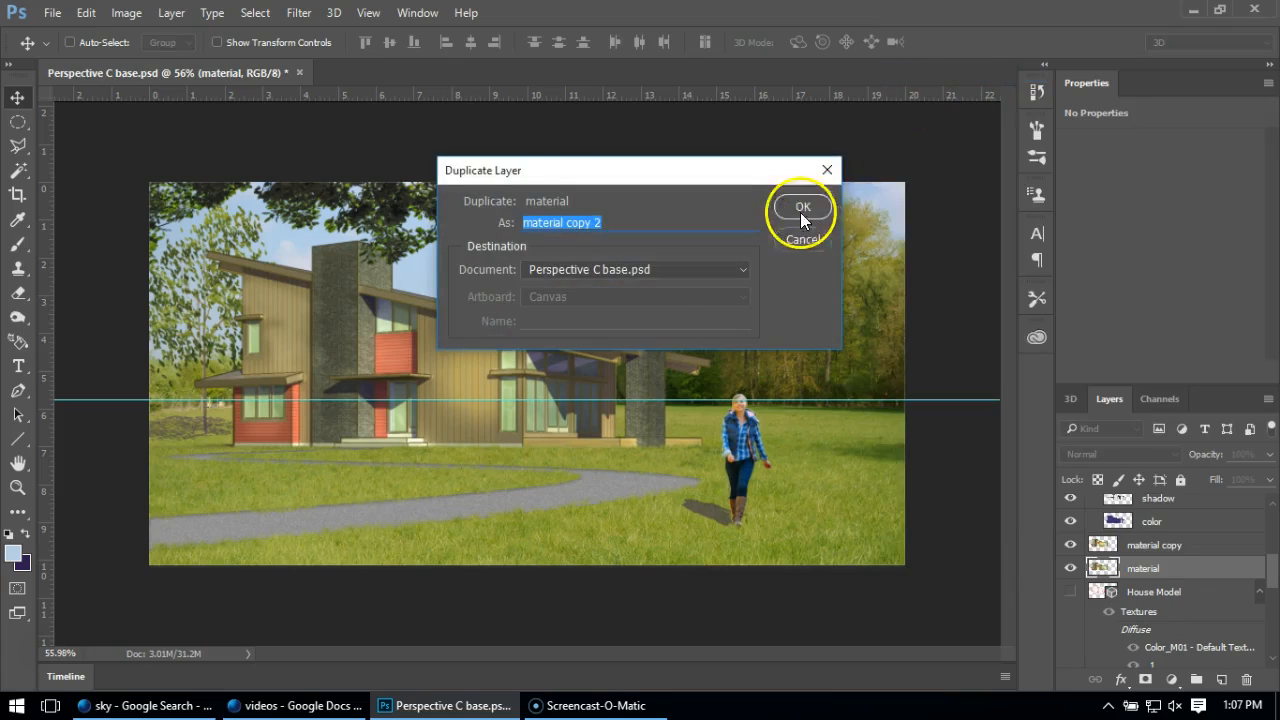
left_click(802, 206)
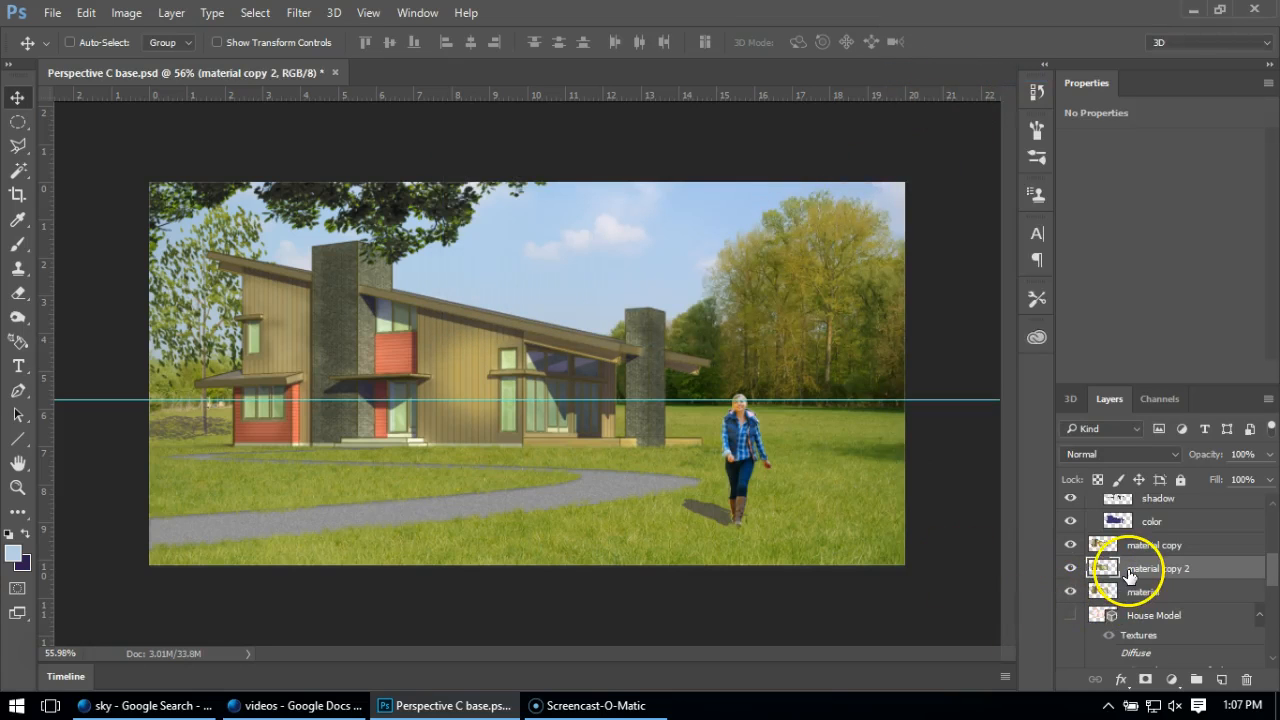
left_click(298, 12)
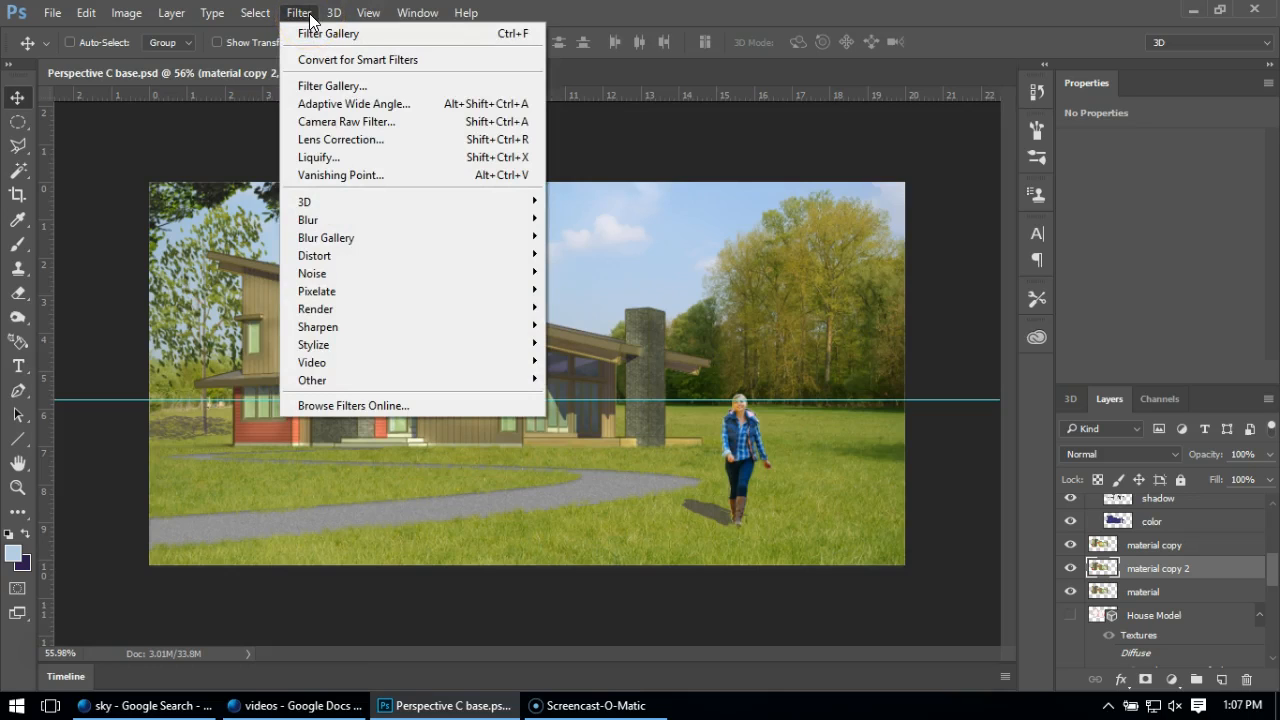
mouse_move(340, 218)
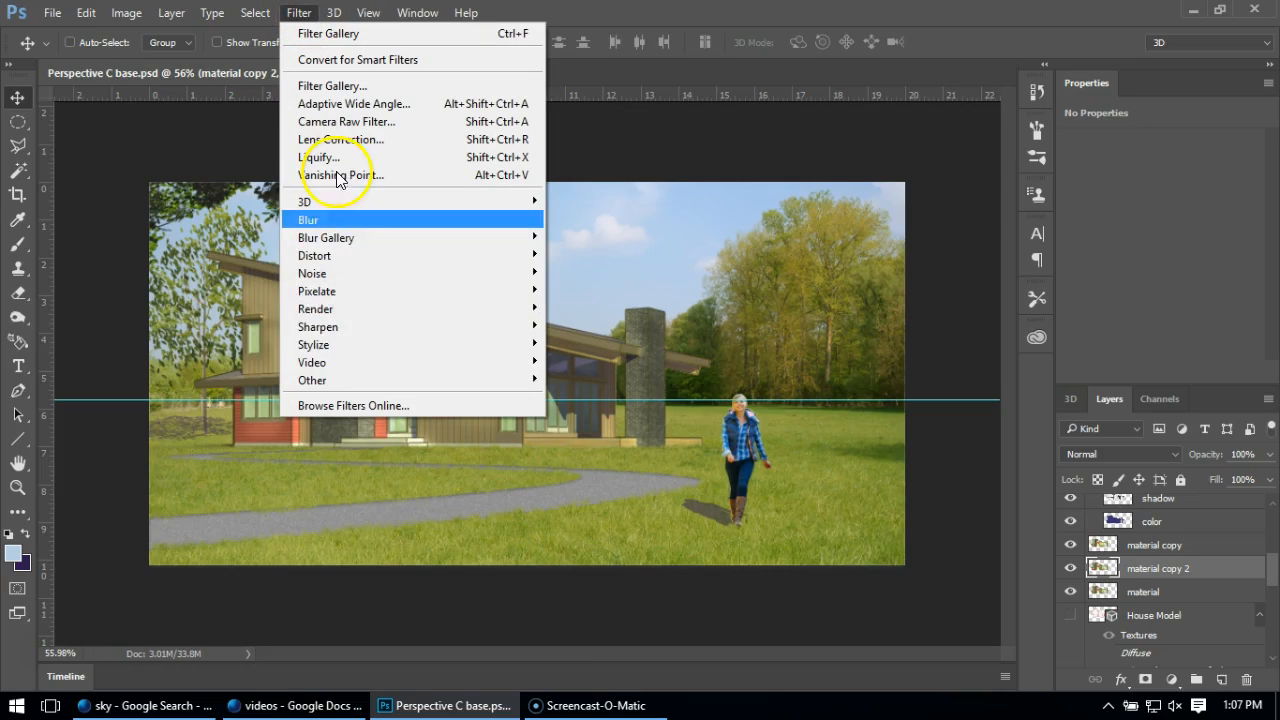
mouse_move(364, 292)
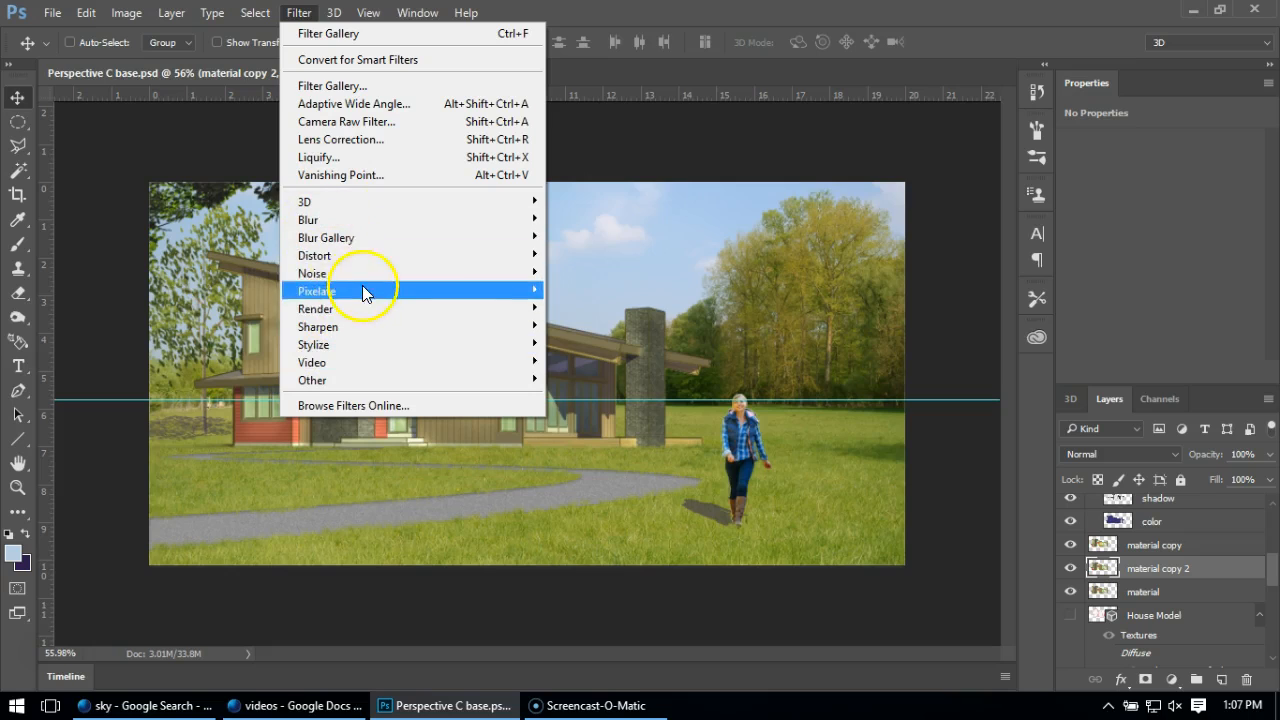
mouse_move(344, 84)
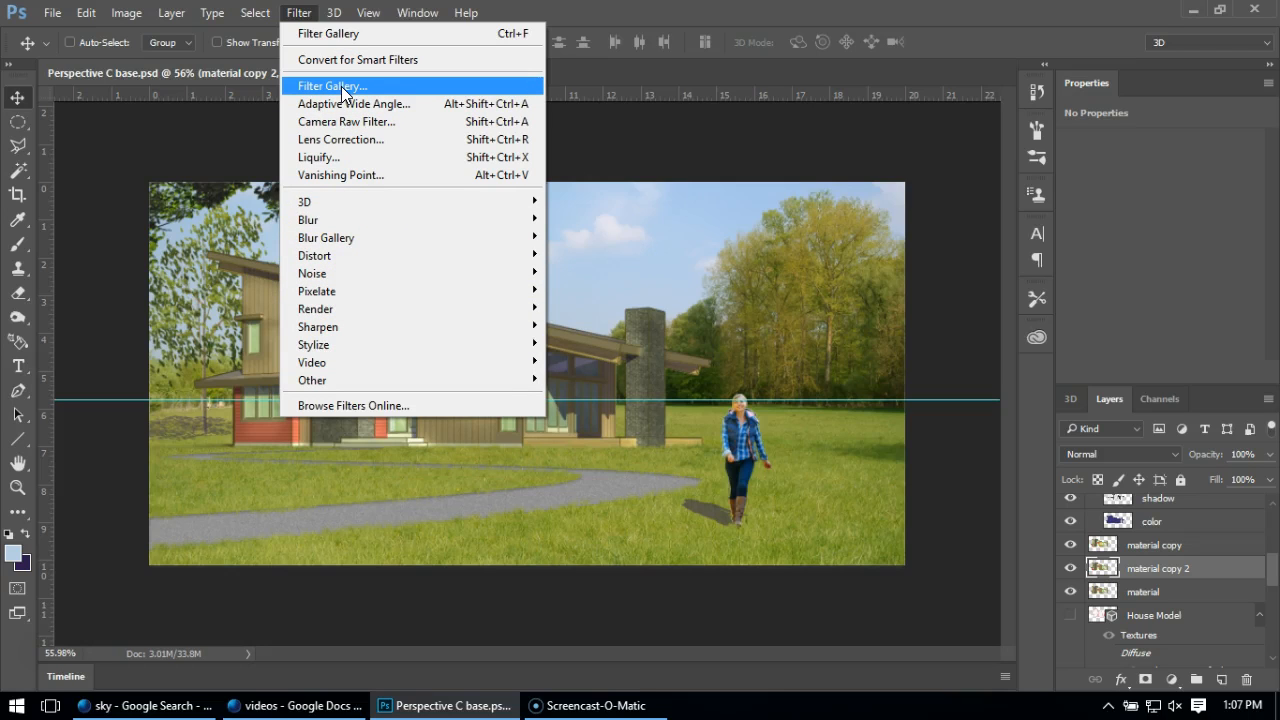
Preview Cutout, Neon Glow and Dry Brush in the Filter Gallery, then choose Ink Outlines for the house.
left_click(330, 84)
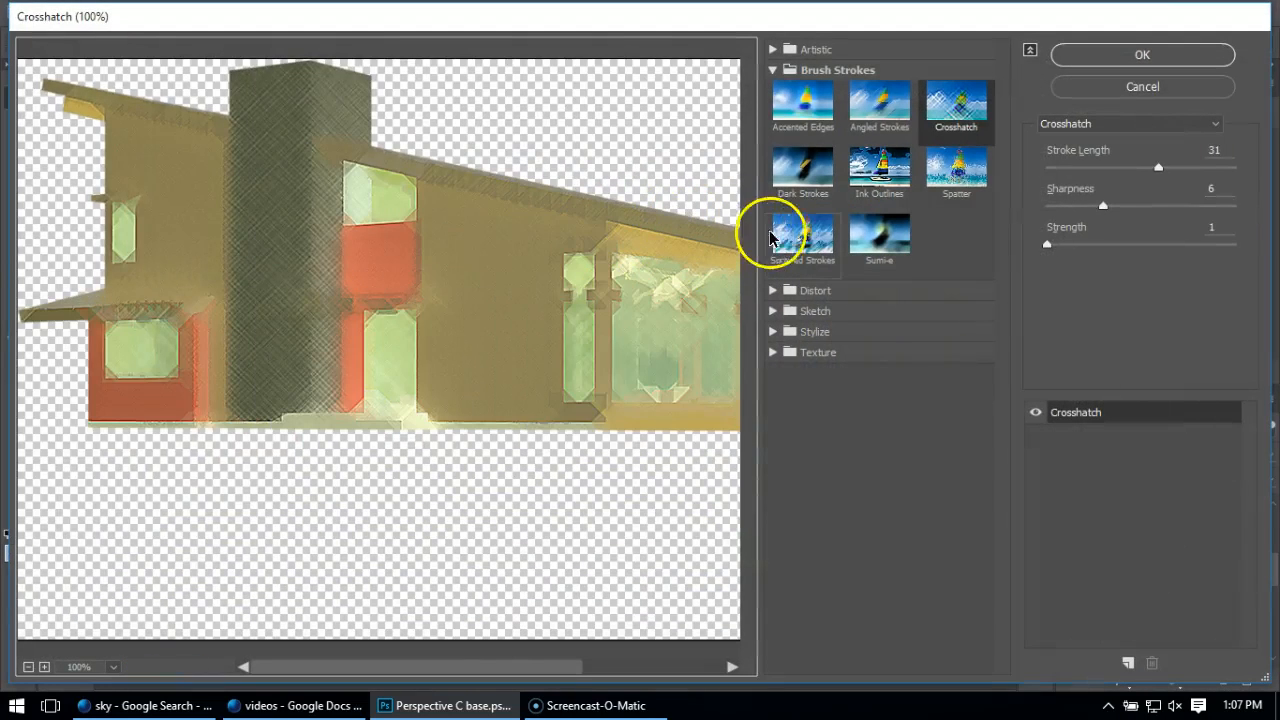
mouse_move(776, 56)
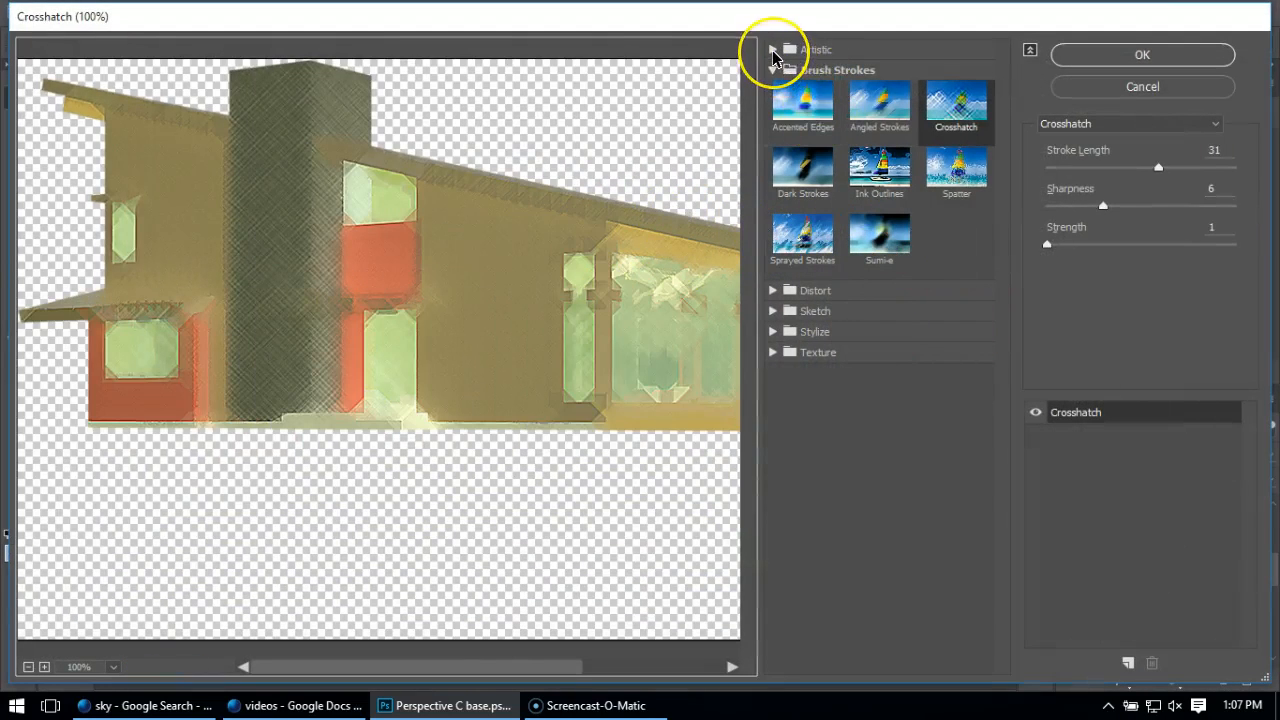
left_click(772, 48)
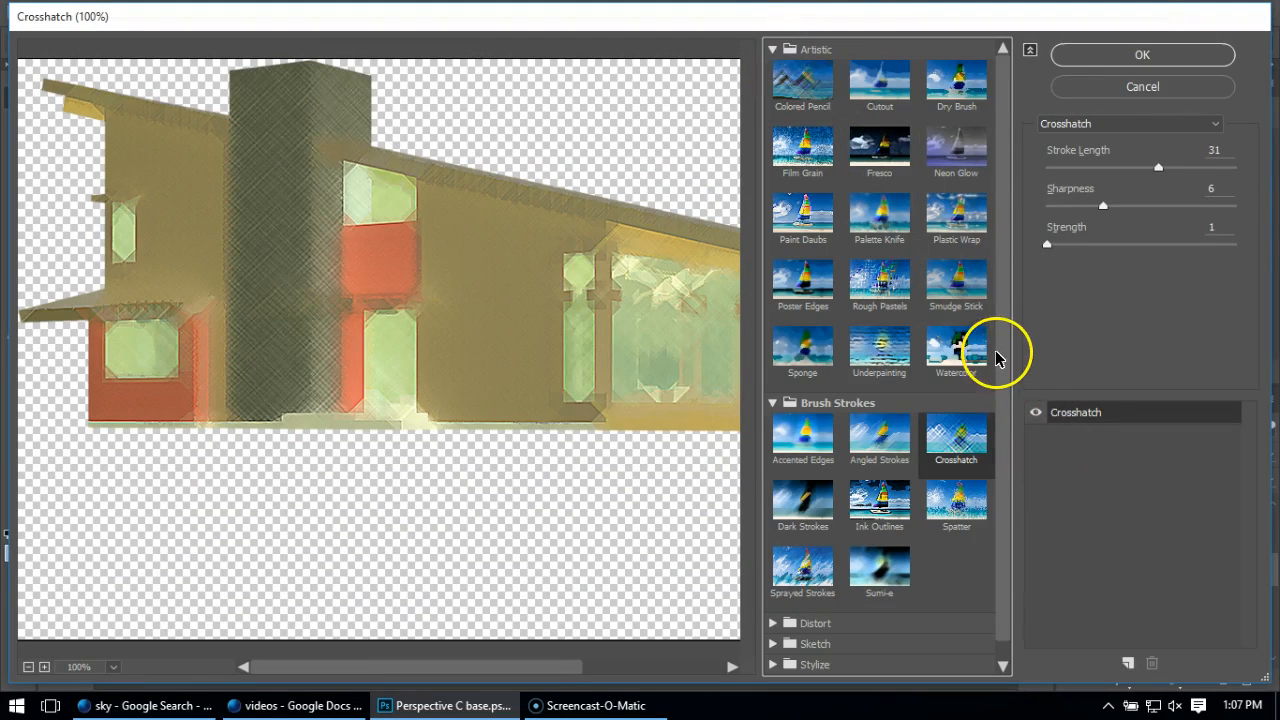
mouse_move(984, 352)
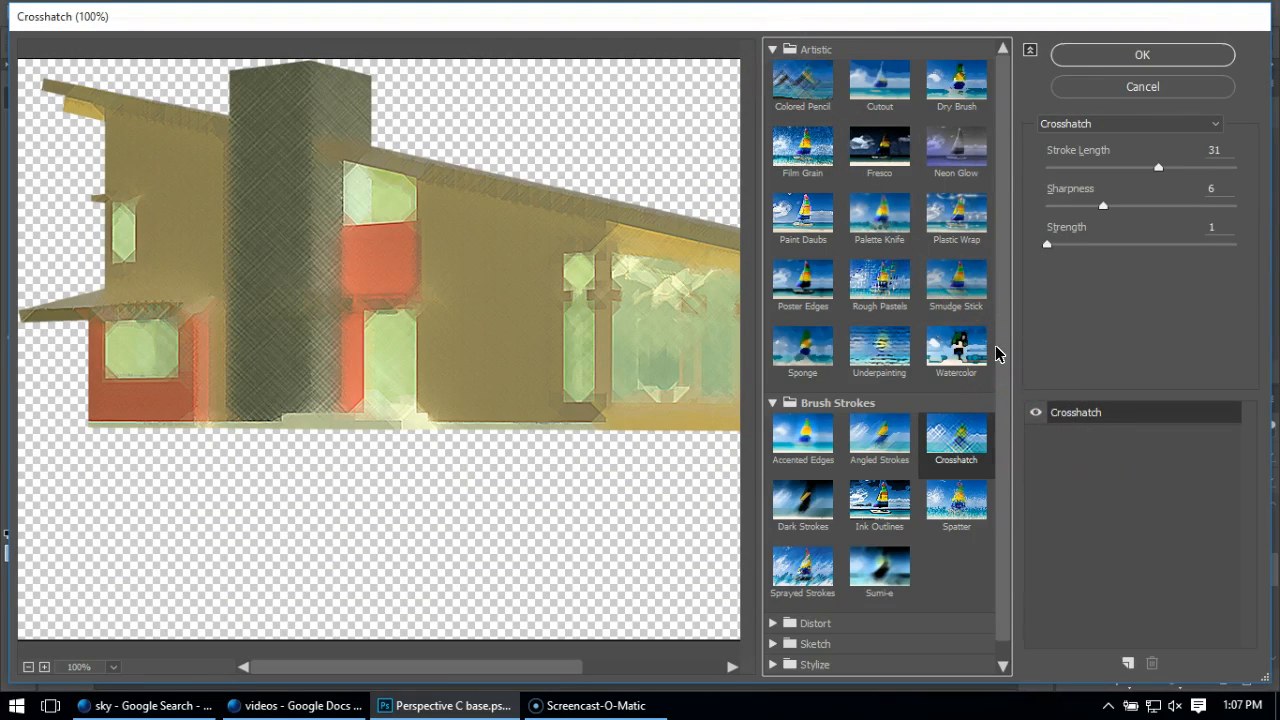
mouse_move(1008, 518)
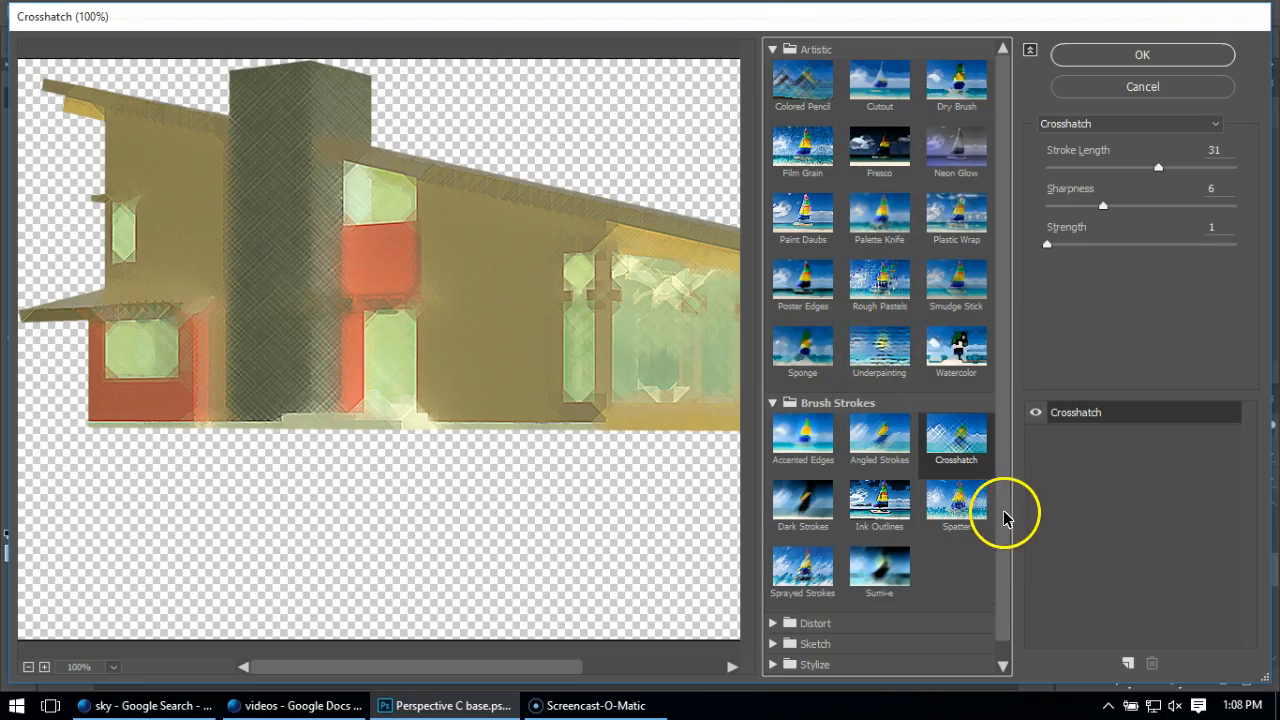
left_click(880, 80)
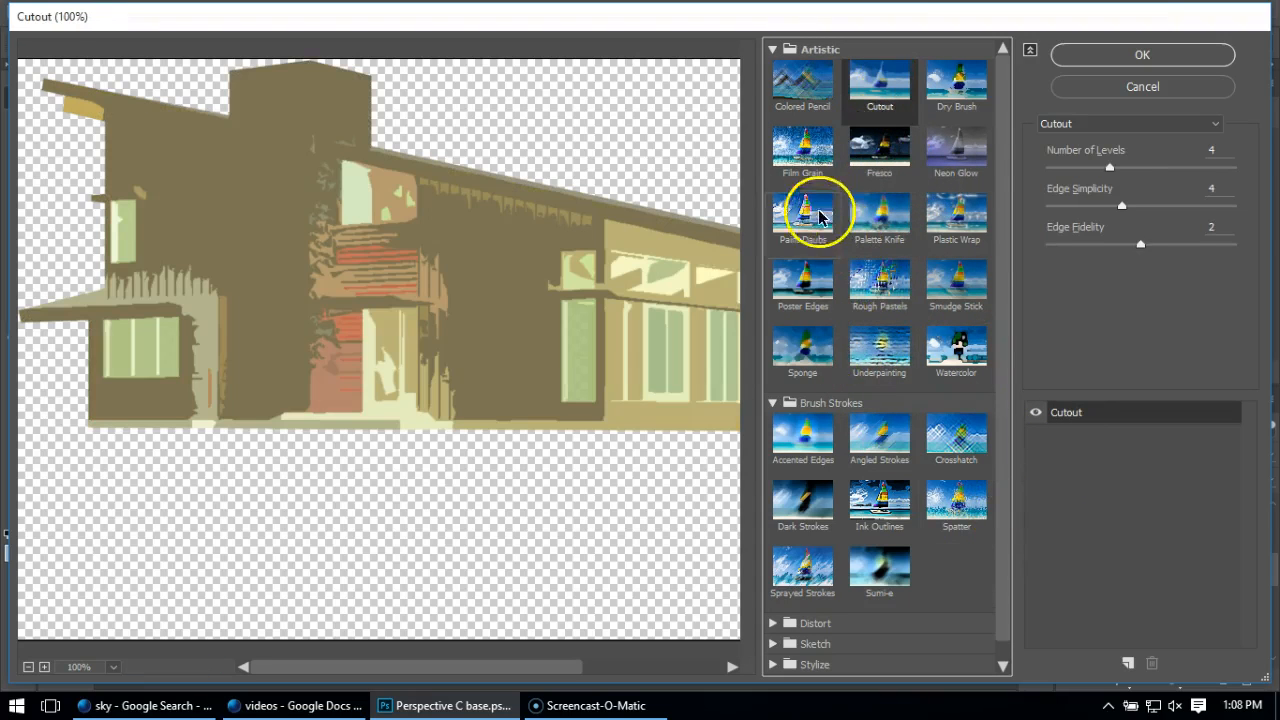
left_click(956, 144)
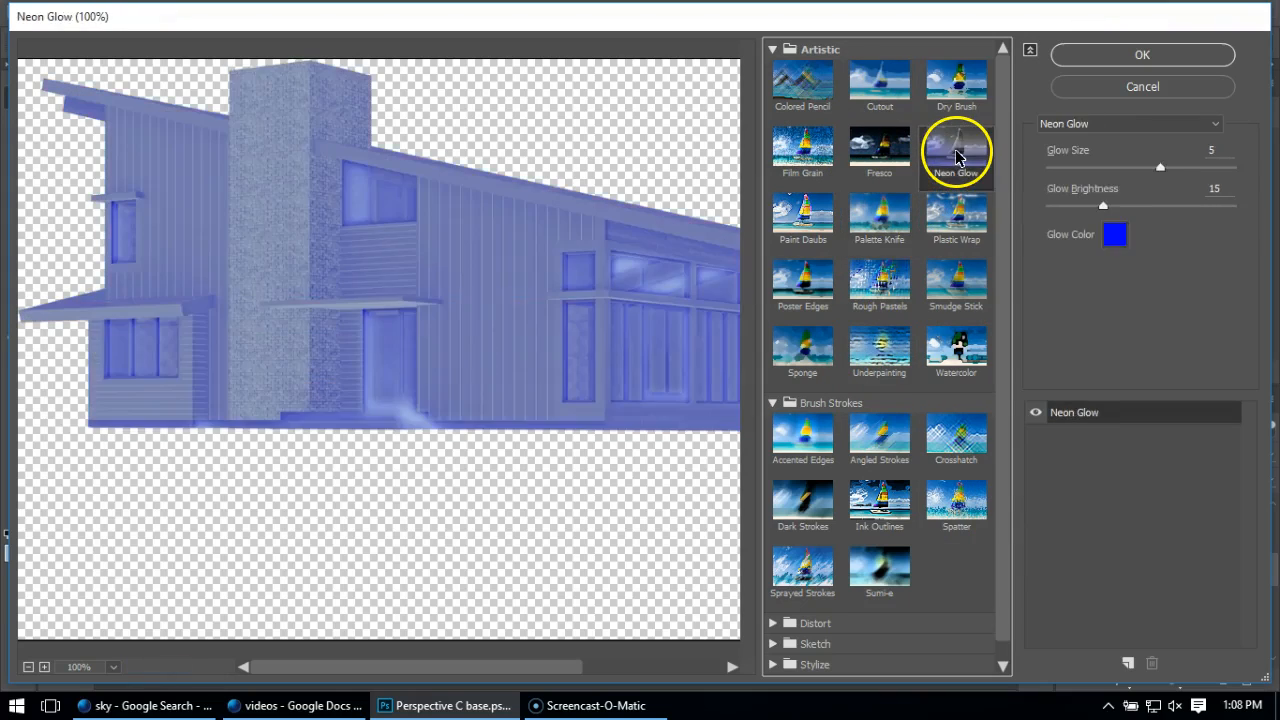
left_click(956, 82)
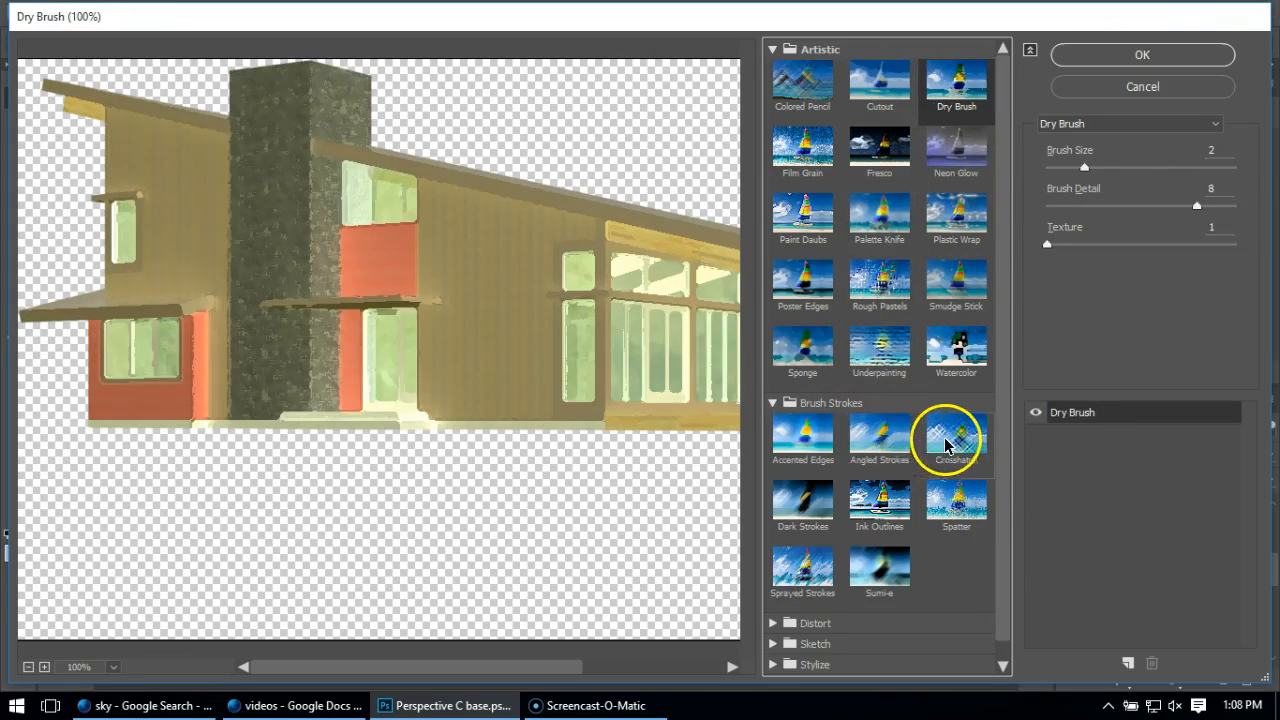
left_click(878, 504)
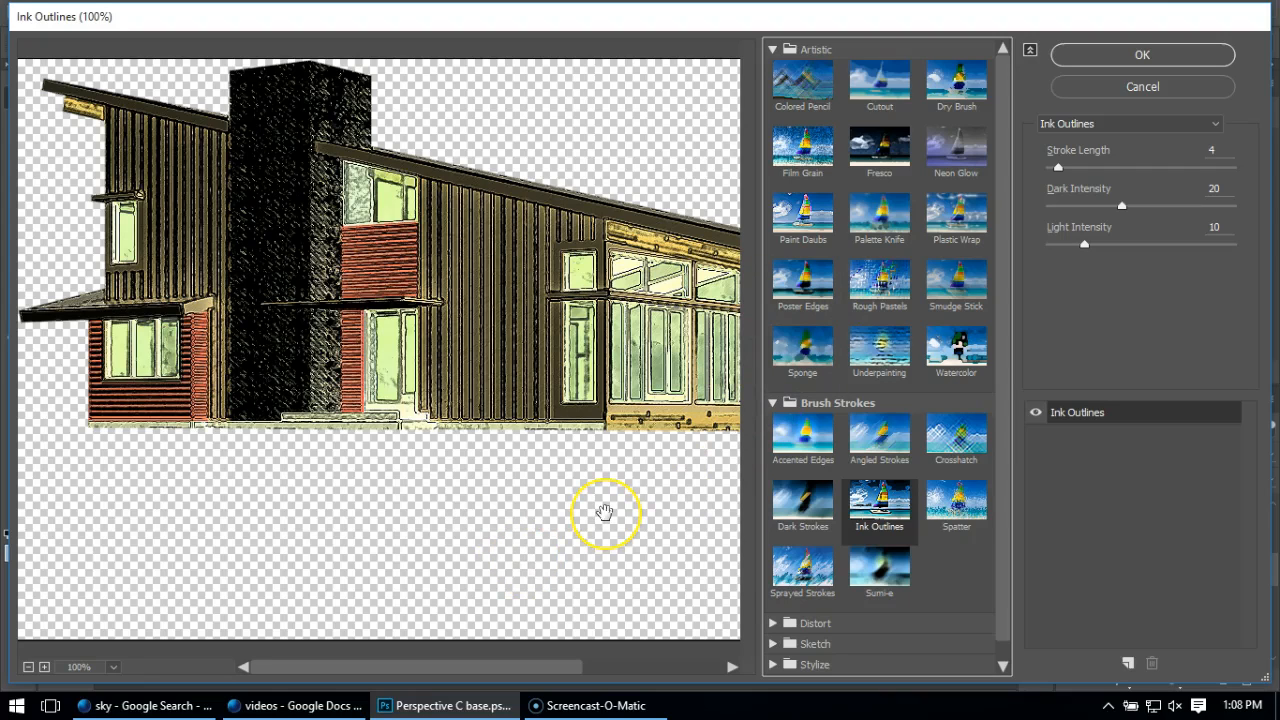
mouse_move(604, 512)
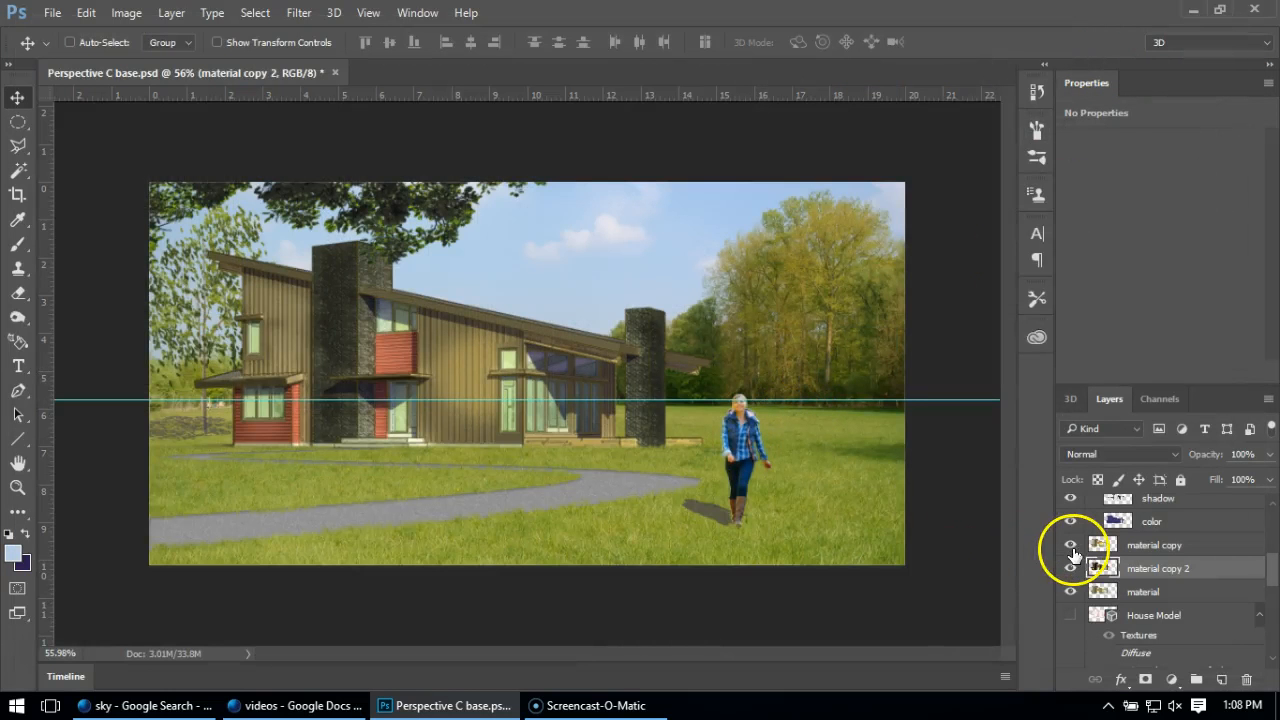
Hide material copy to check the inked result and select material copy 2 for reordering.
left_click(1070, 520)
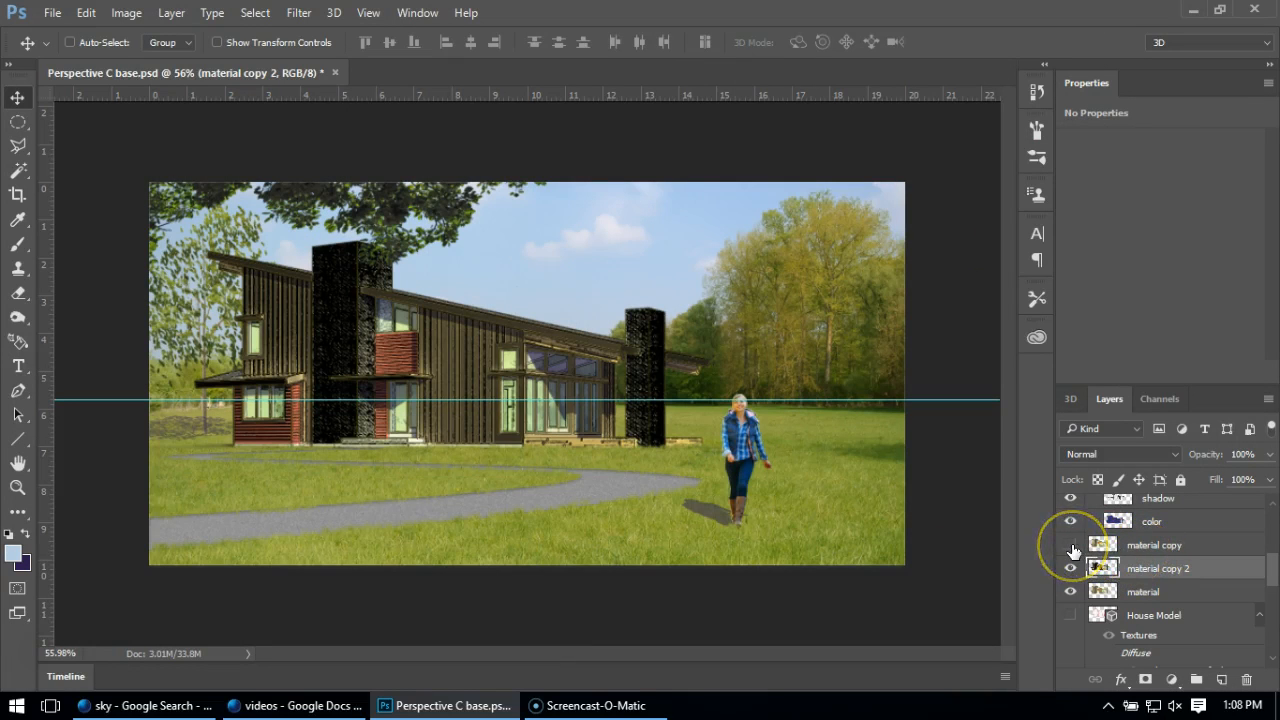
left_click(1070, 544)
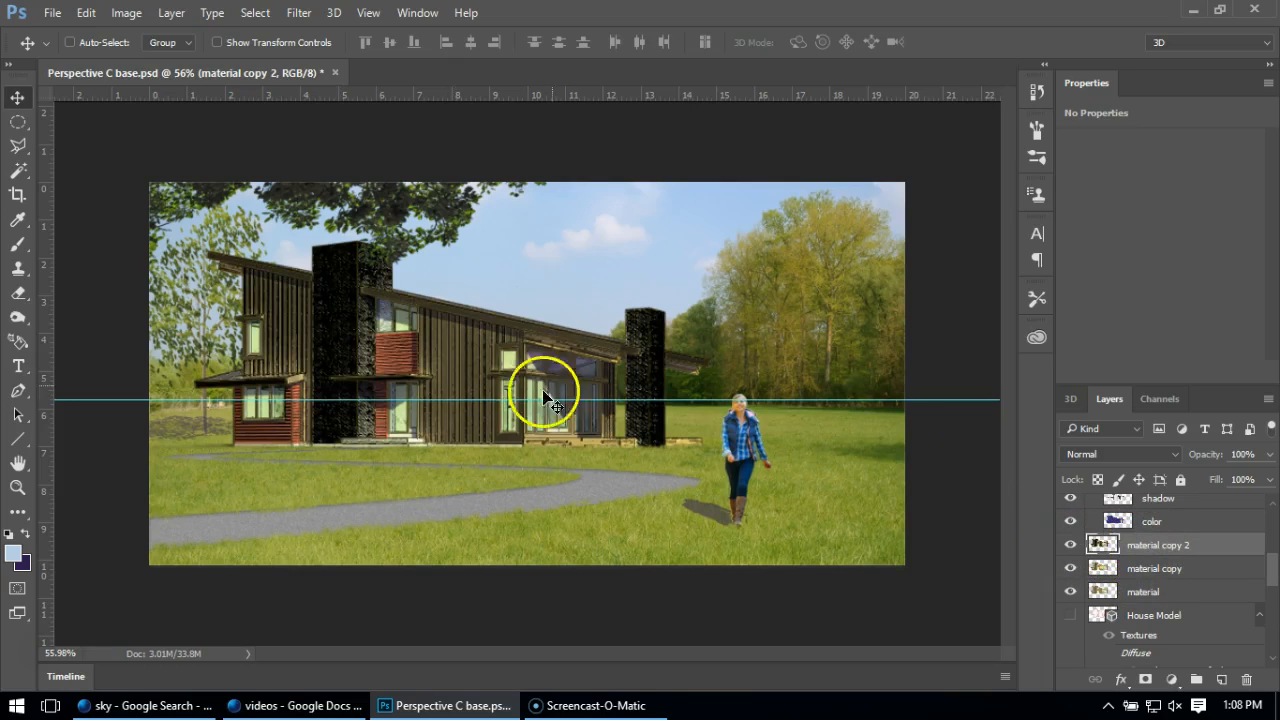
mouse_move(890, 486)
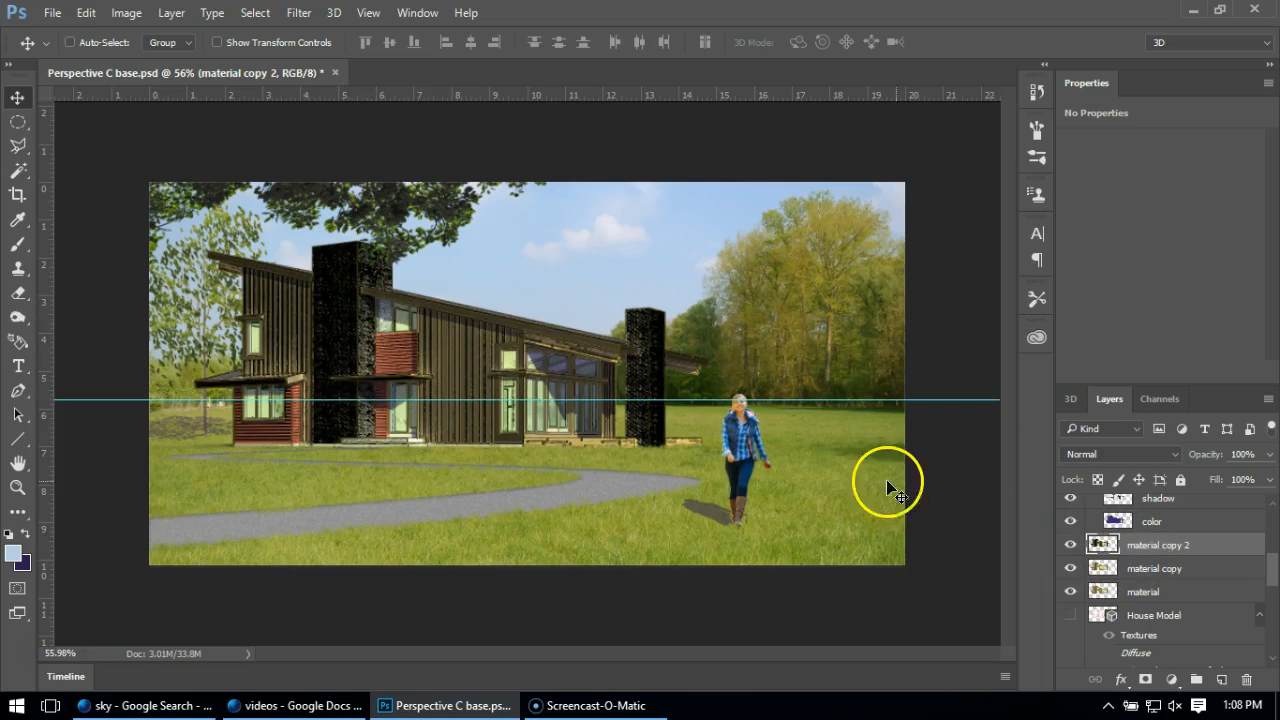
Lower the opacity of the inked material copy 2 layer to 66%.
left_click(1270, 454)
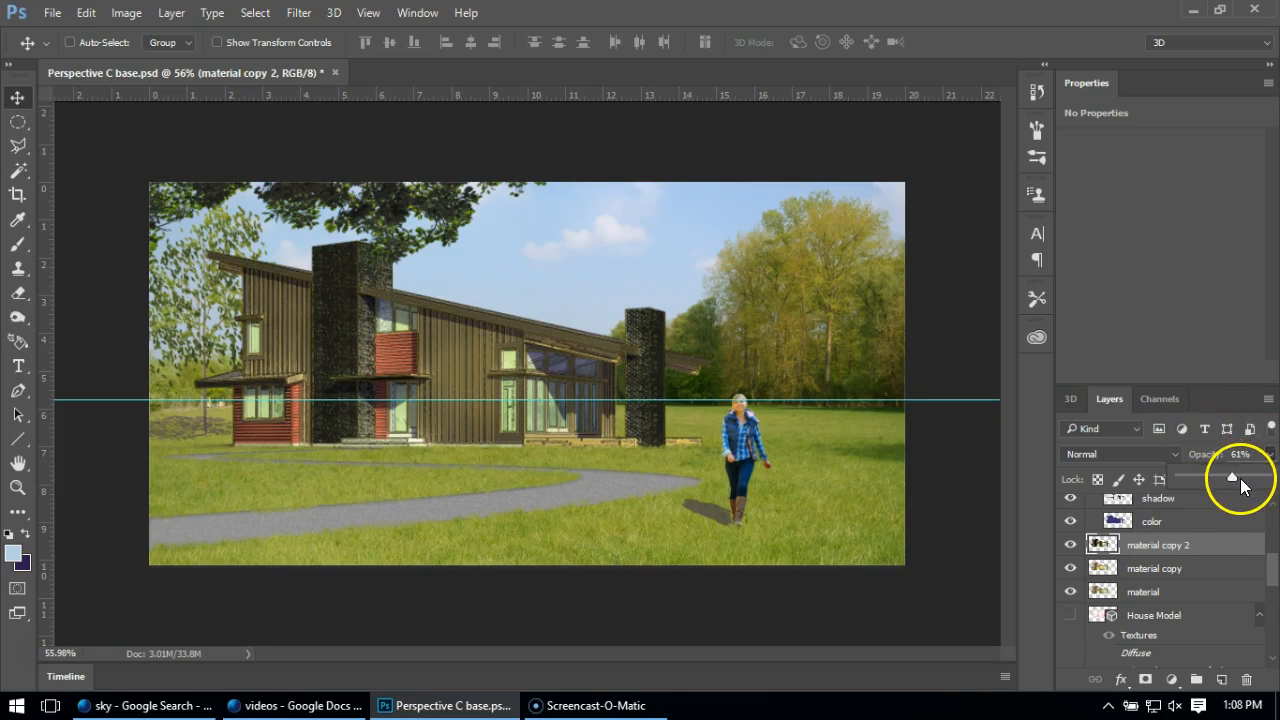
left_click_drag(1232, 476, 1224, 480)
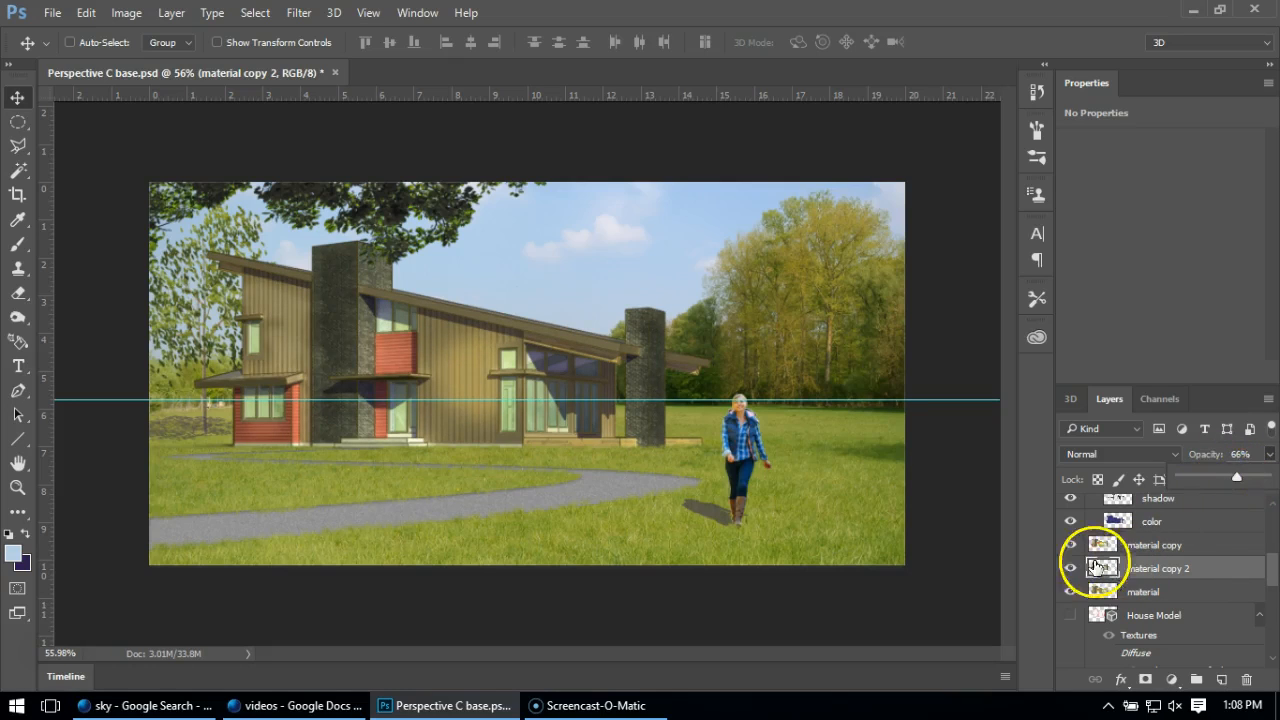
left_click(1160, 568)
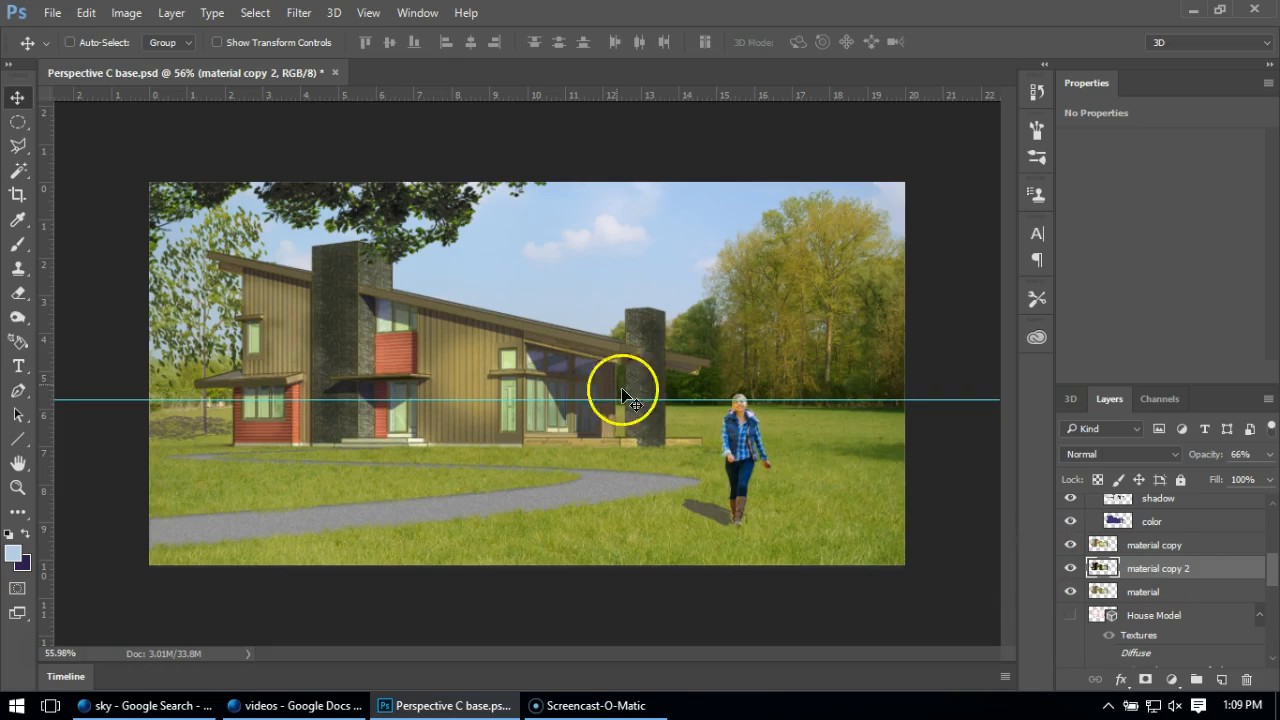
mouse_move(560, 390)
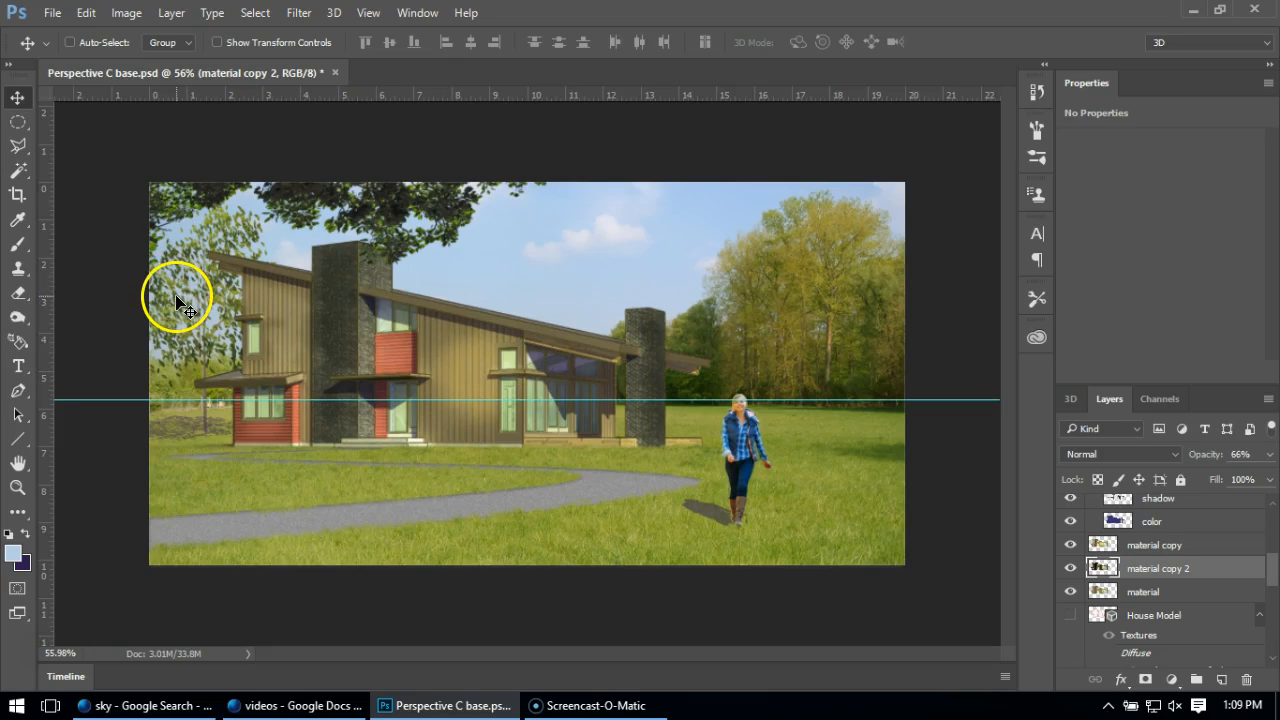
mouse_move(584, 490)
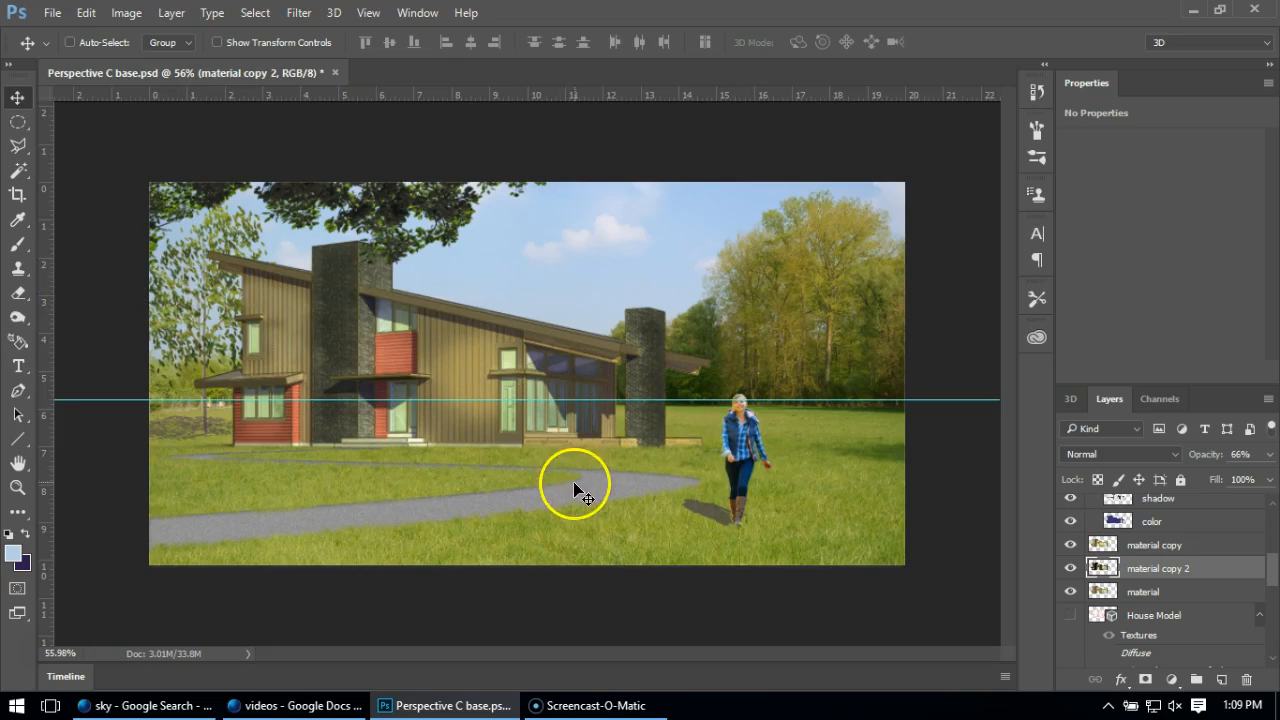
mouse_move(700, 264)
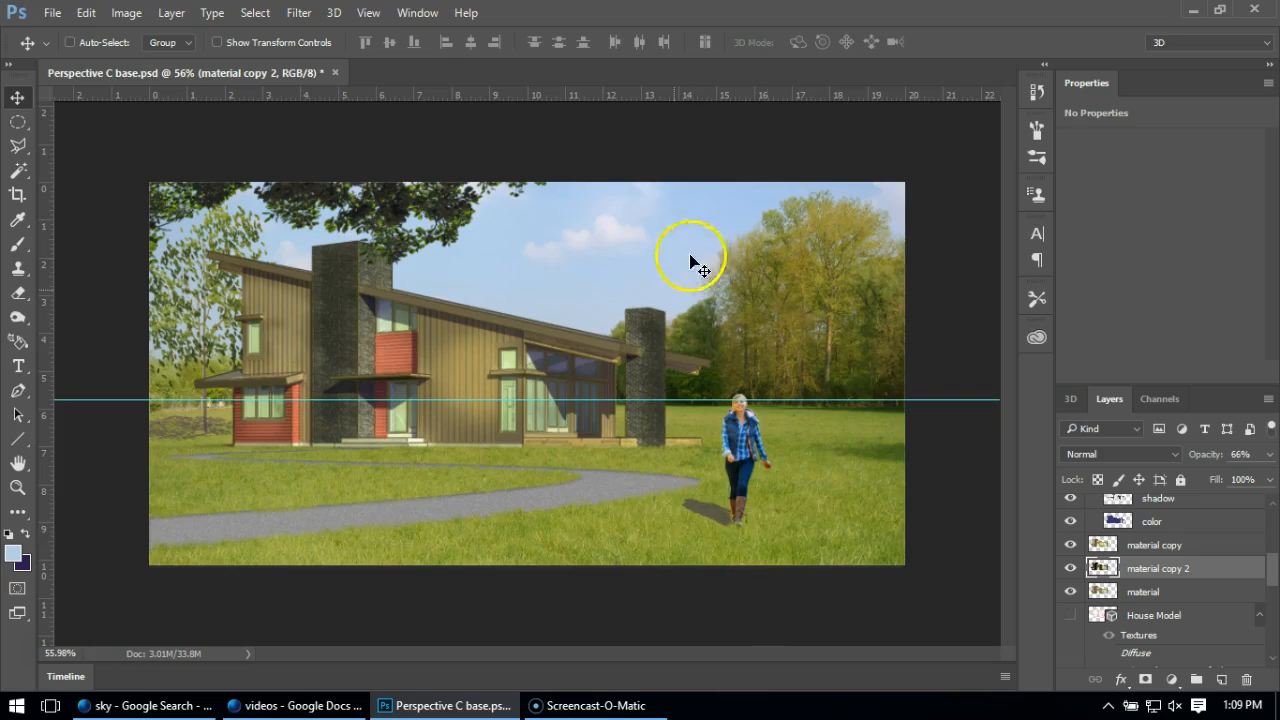
mouse_move(844, 564)
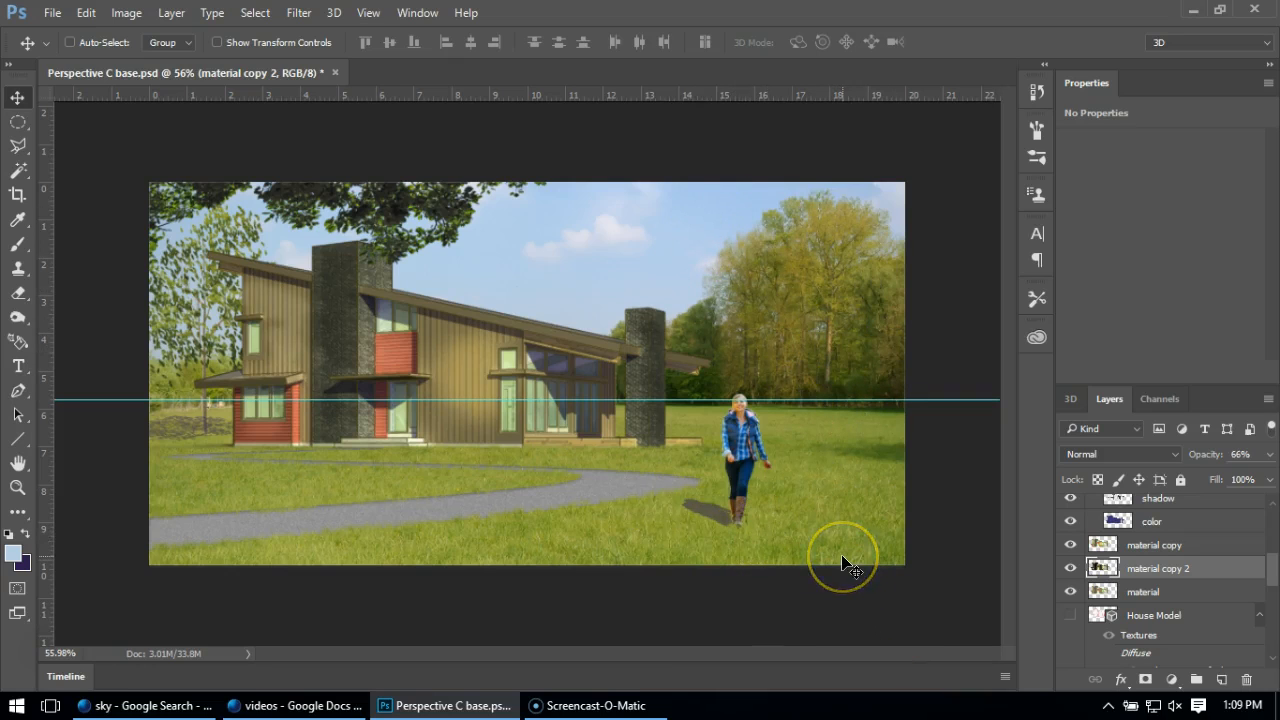
mouse_move(810, 540)
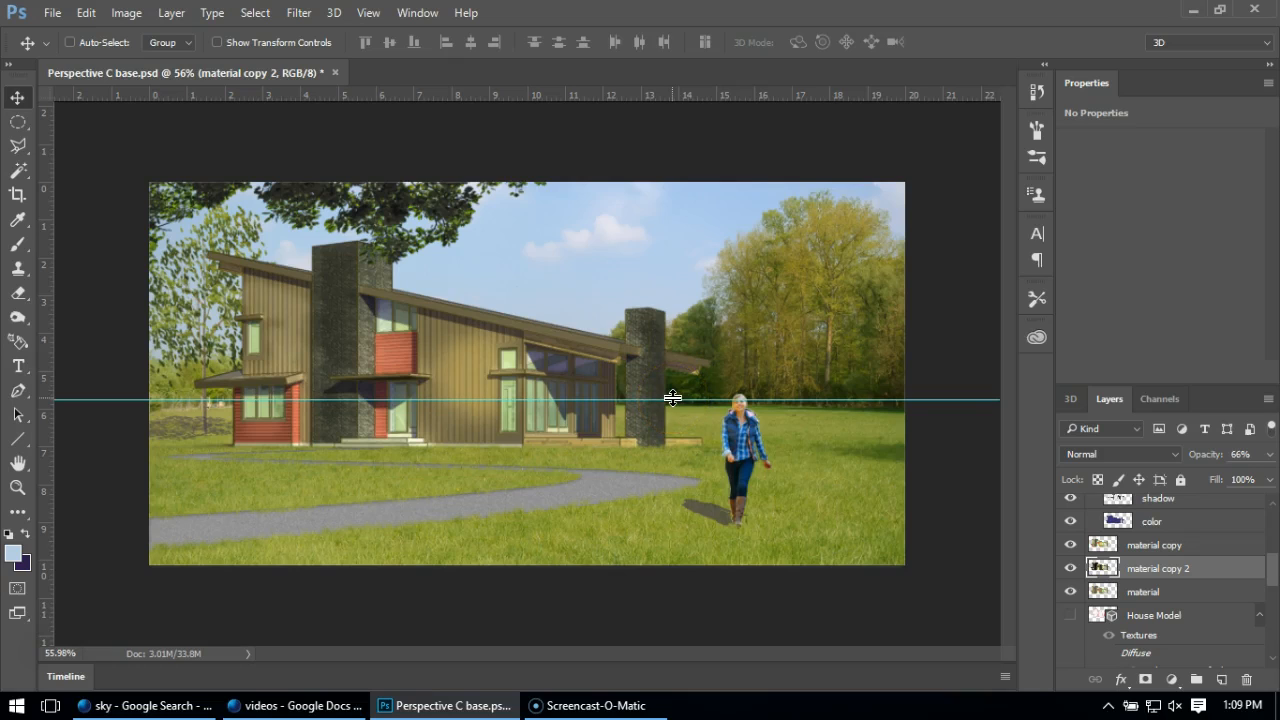
mouse_move(624, 252)
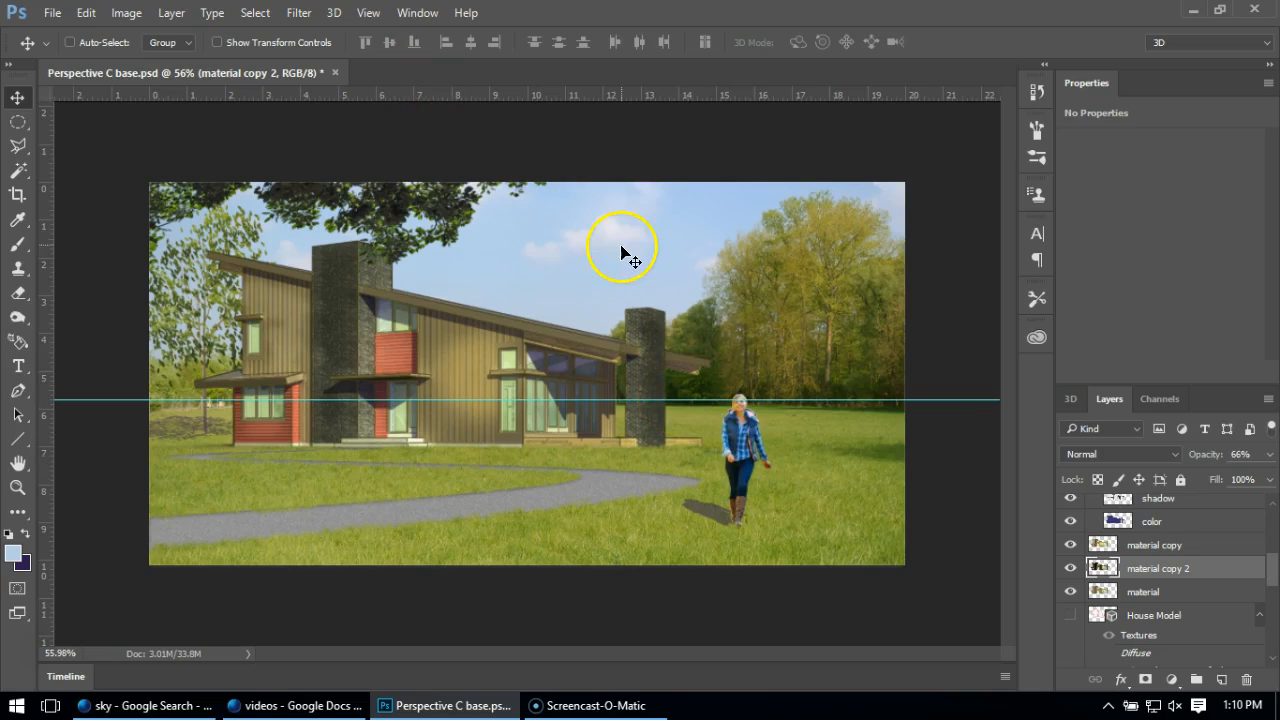
mouse_move(444, 278)
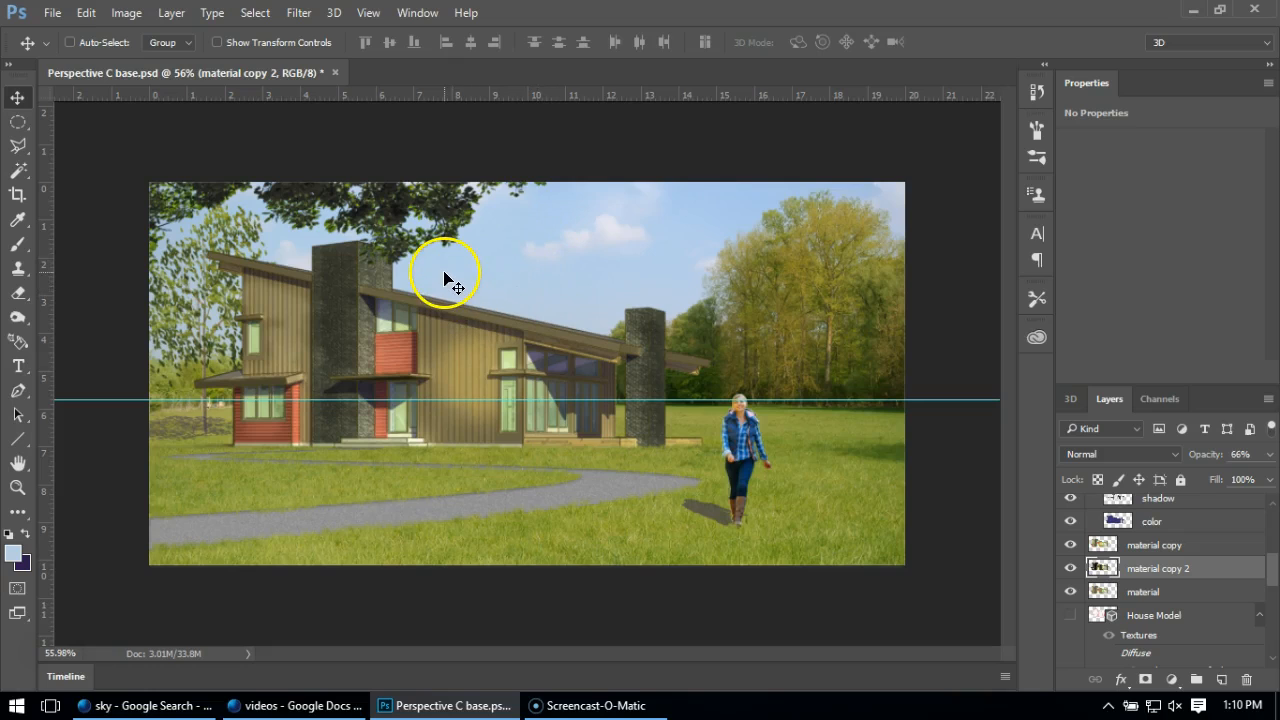
mouse_move(408, 196)
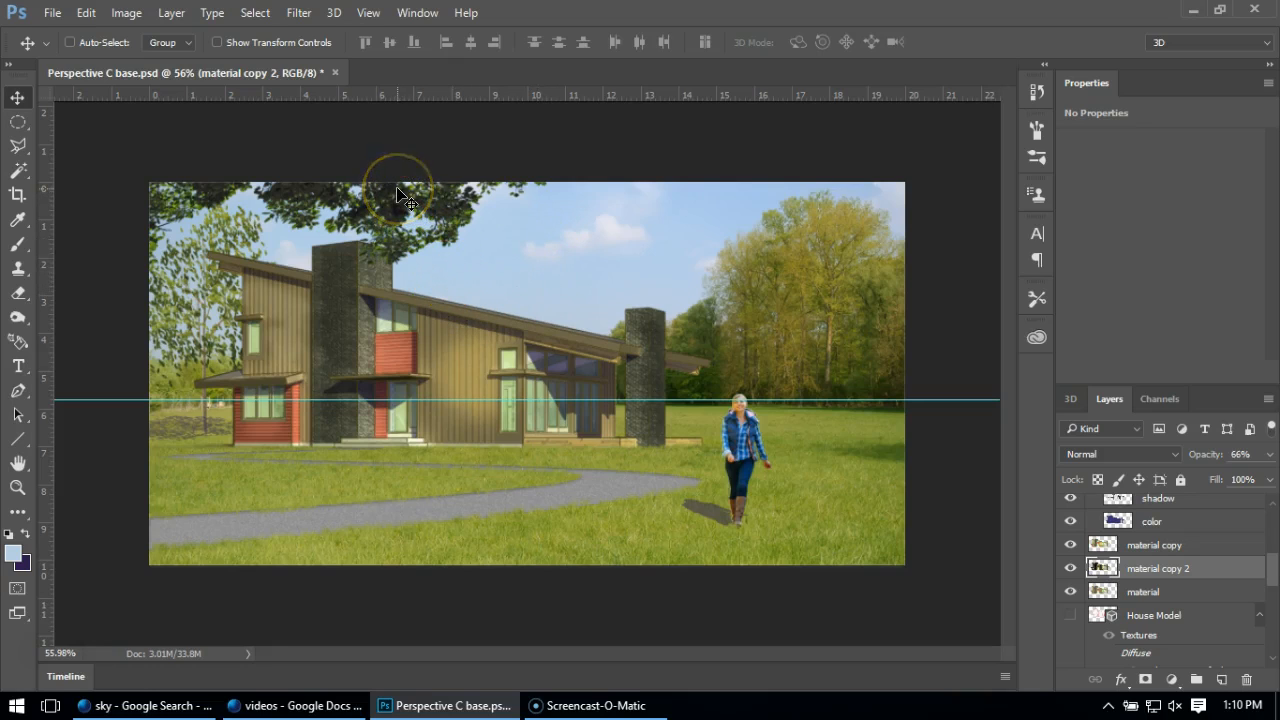
mouse_move(400, 196)
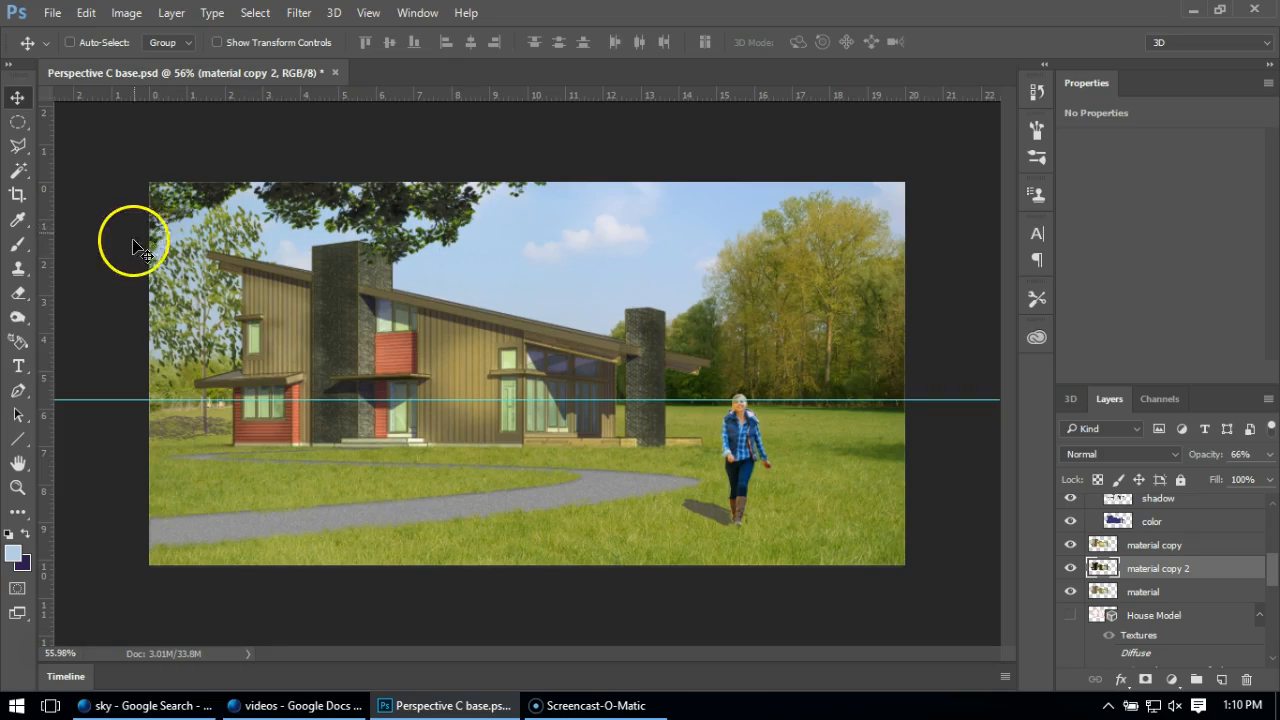
mouse_move(100, 364)
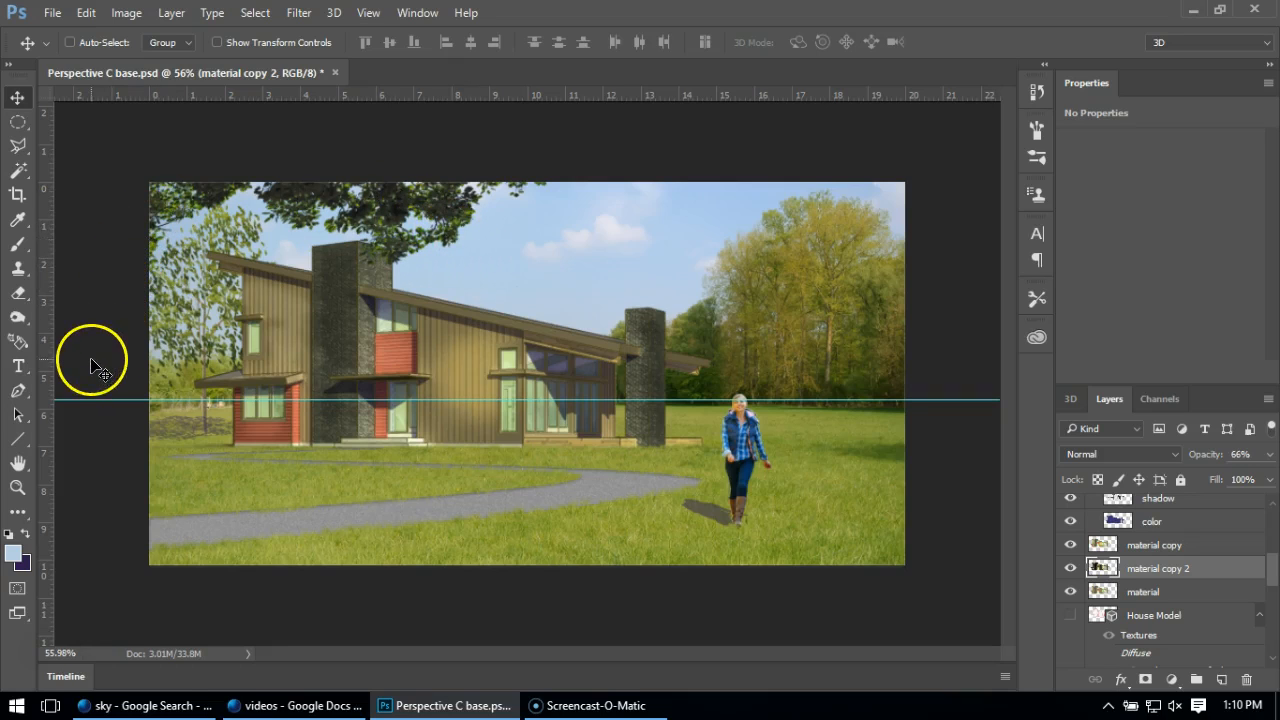